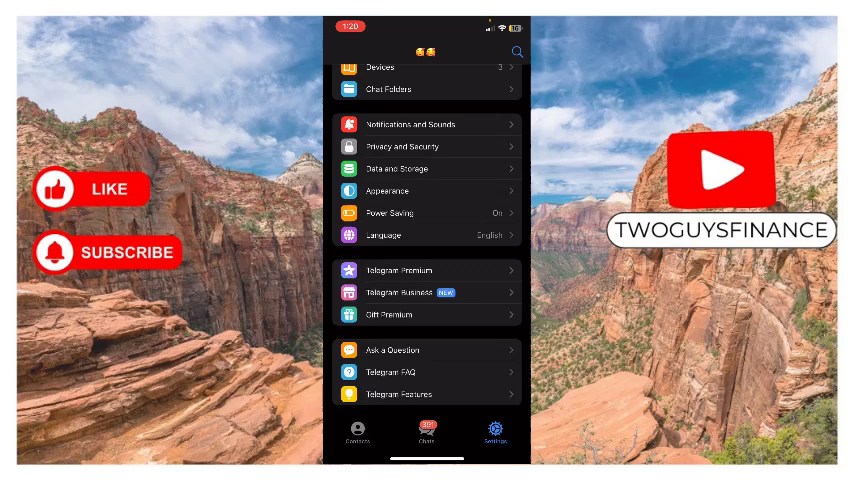
- Scroll down in Settings and go into Privacy and Security
scroll(down, 3)
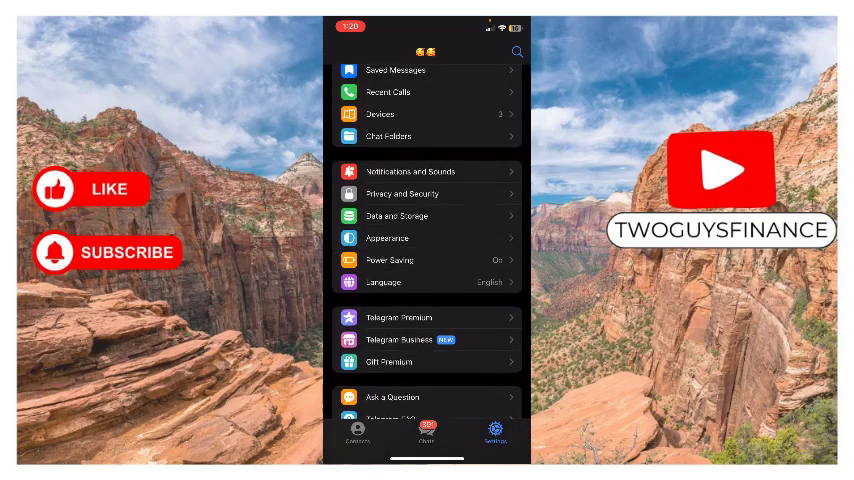
click(410, 193)
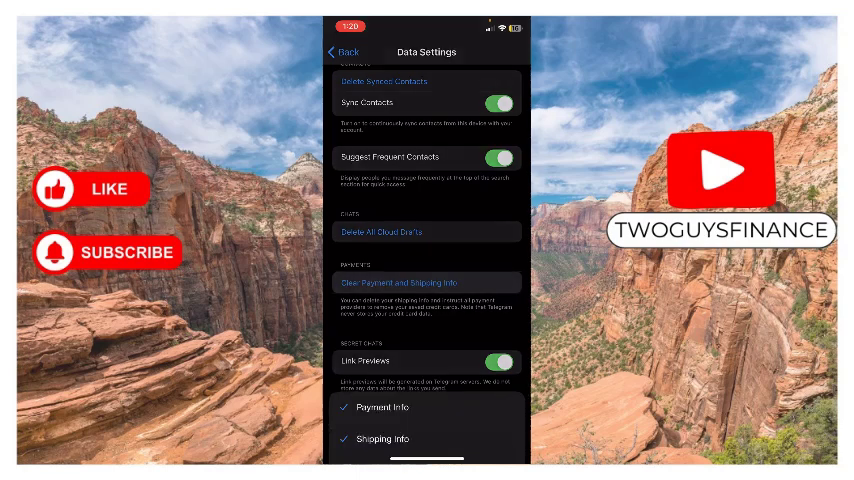
- Clear the checked Payment Info and Shipping Info, then confirm the removal
click(425, 282)
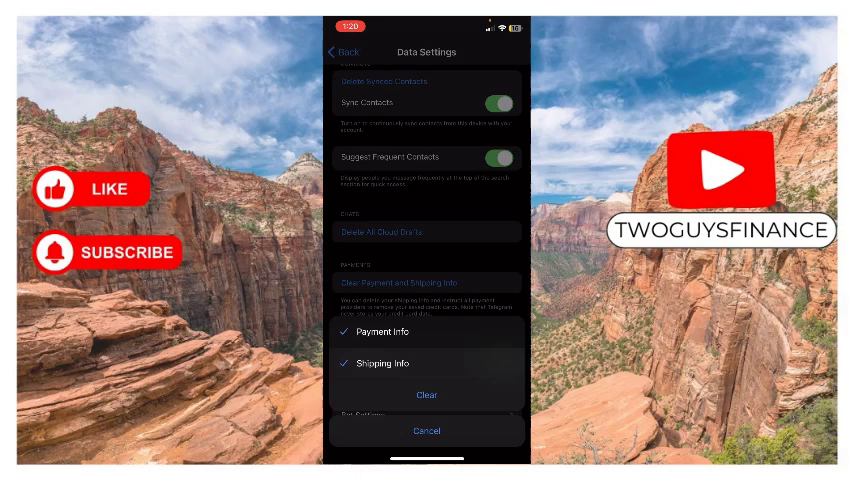
click(370, 340)
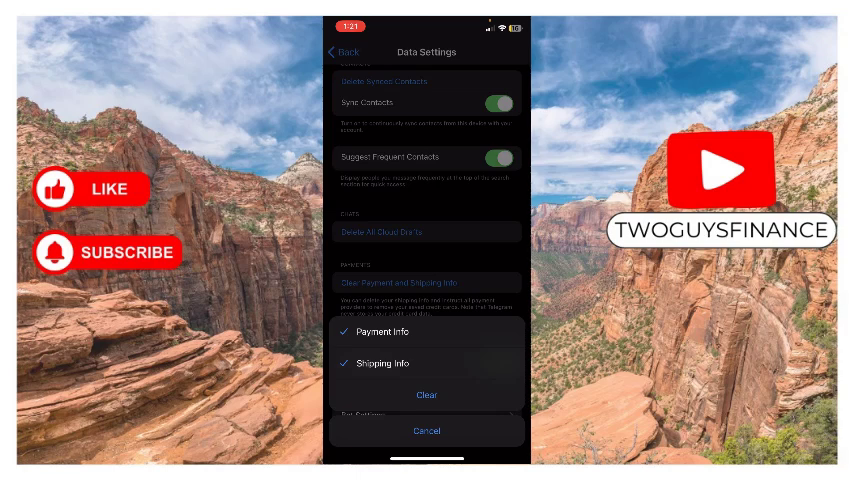
click(426, 430)
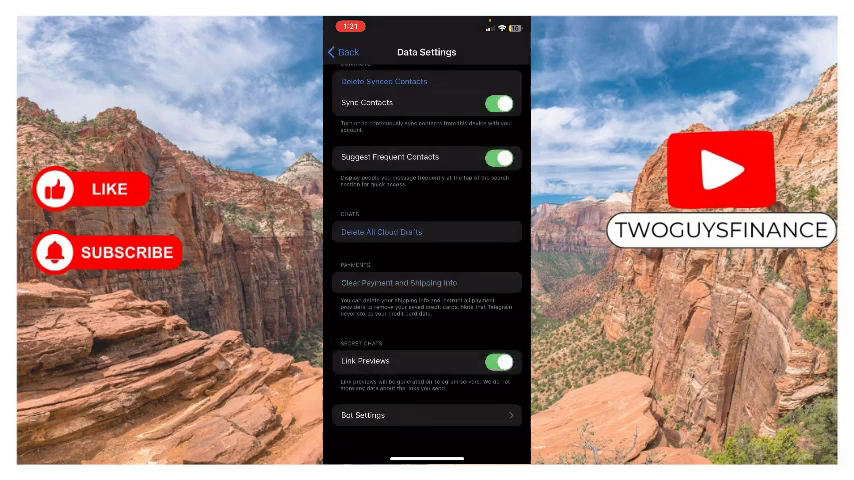
click(426, 282)
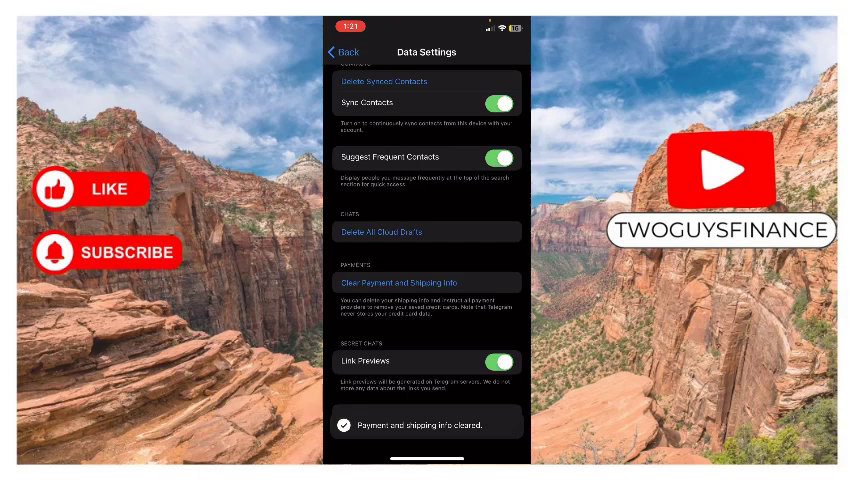